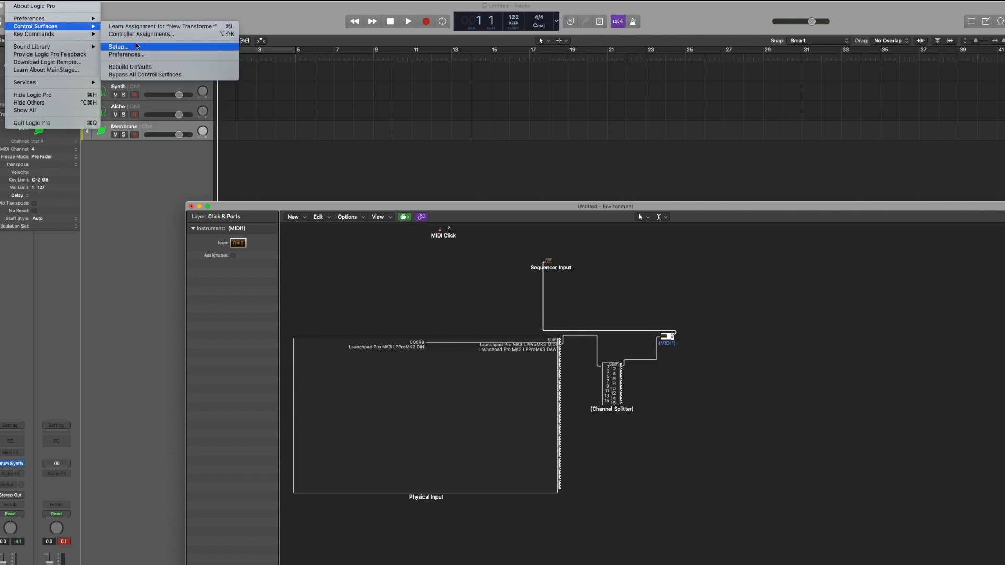
Open Control Surfaces Setup to confirm Launchpad Pro MK3 uses DAW input and output ports
click(118, 46)
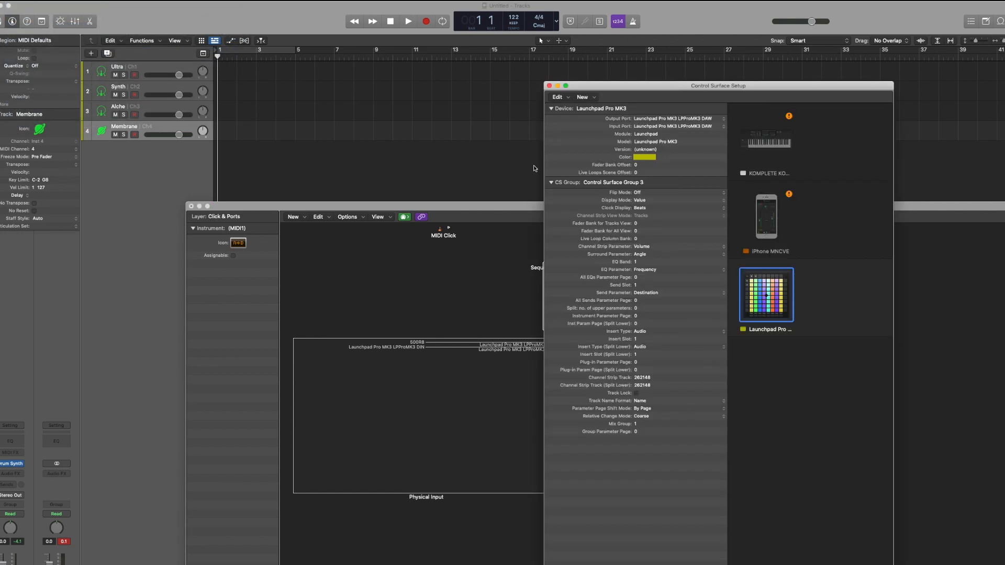
mouse_move(678, 209)
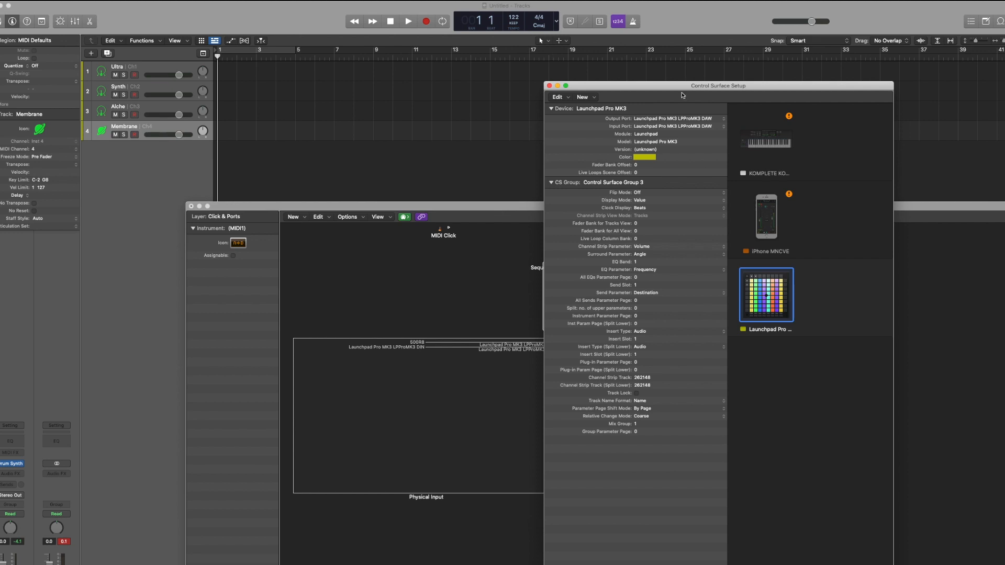
mouse_move(677, 128)
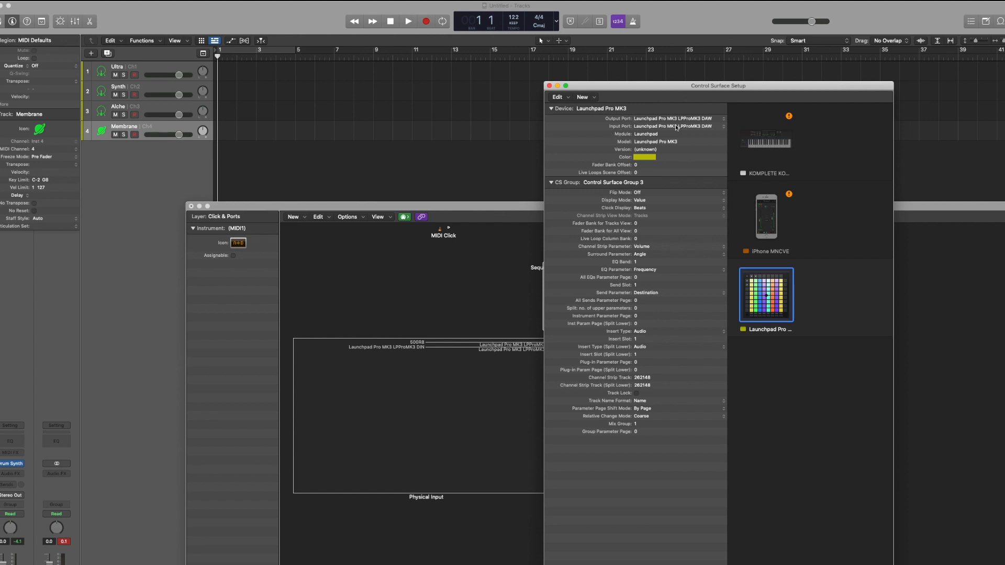
mouse_move(519, 92)
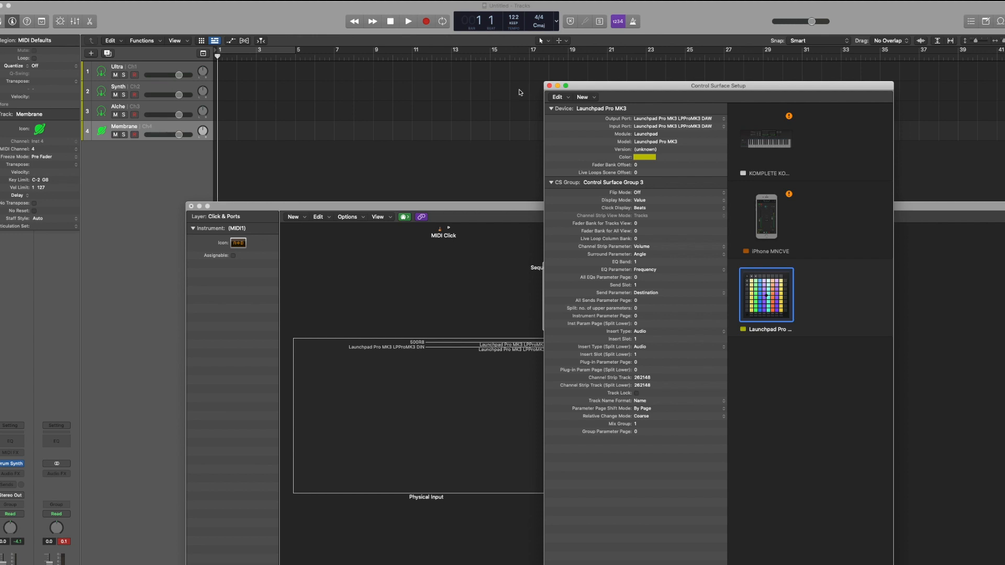
Close the Control Surface Setup window and record-enable the Ultra track
click(549, 85)
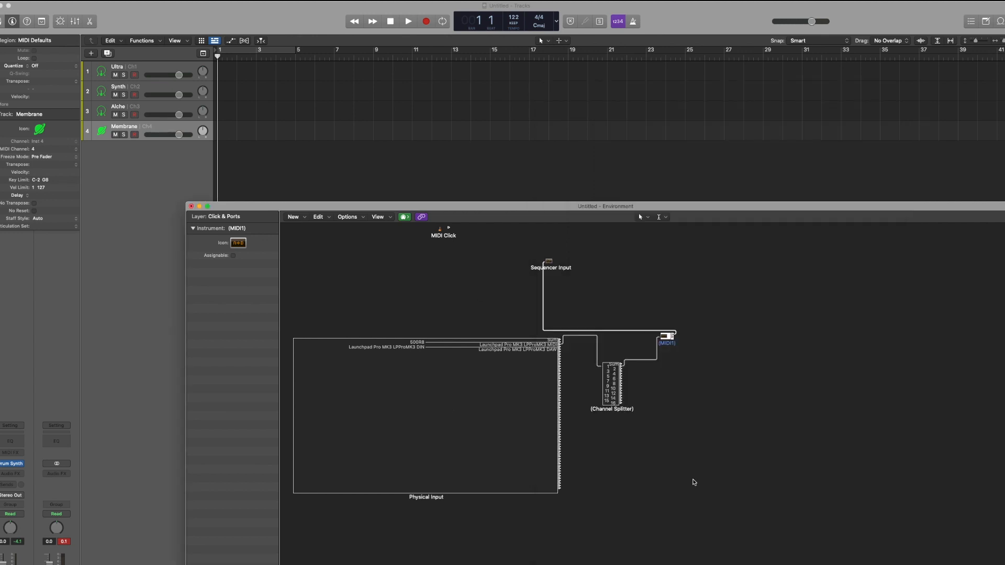
mouse_move(336, 181)
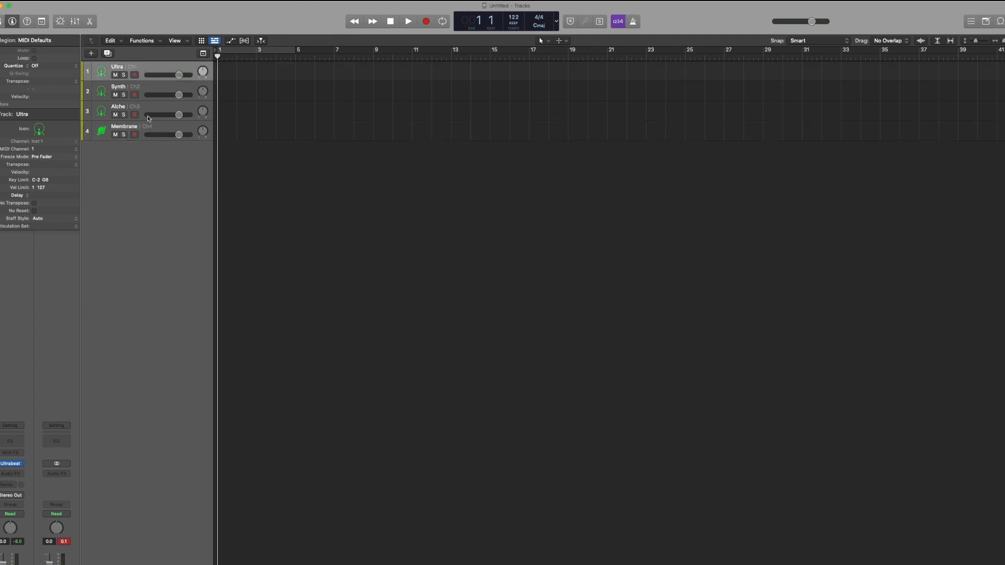
click(135, 74)
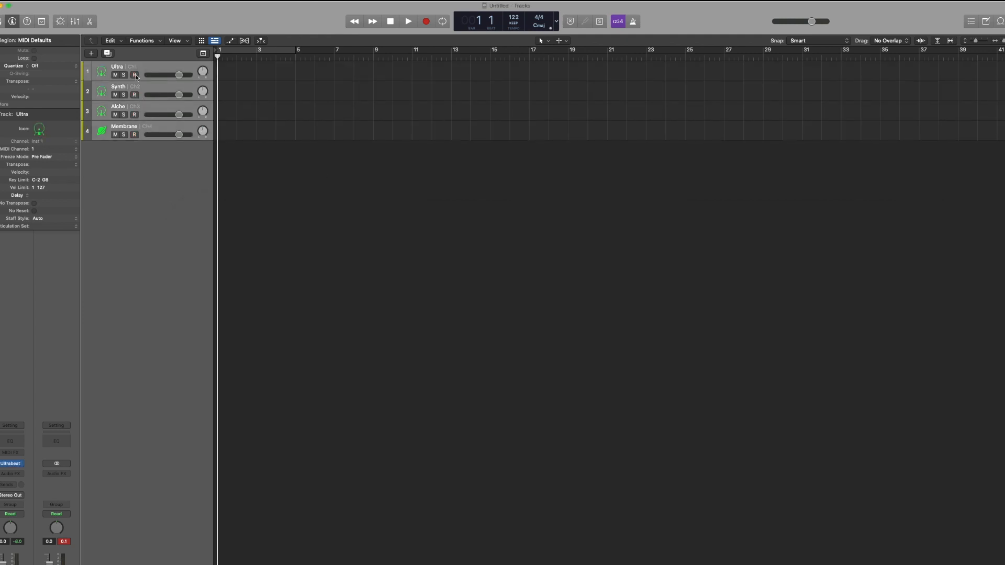